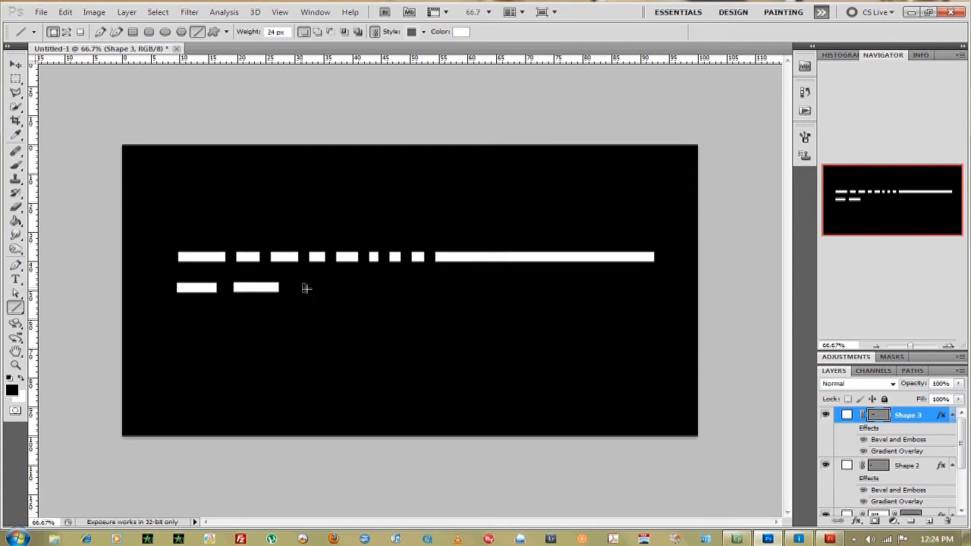
# - Draw the third, fourth and fifth 24 px dashes of the second row
pyautogui.moveTo(302, 287); pyautogui.dragTo(362, 287)
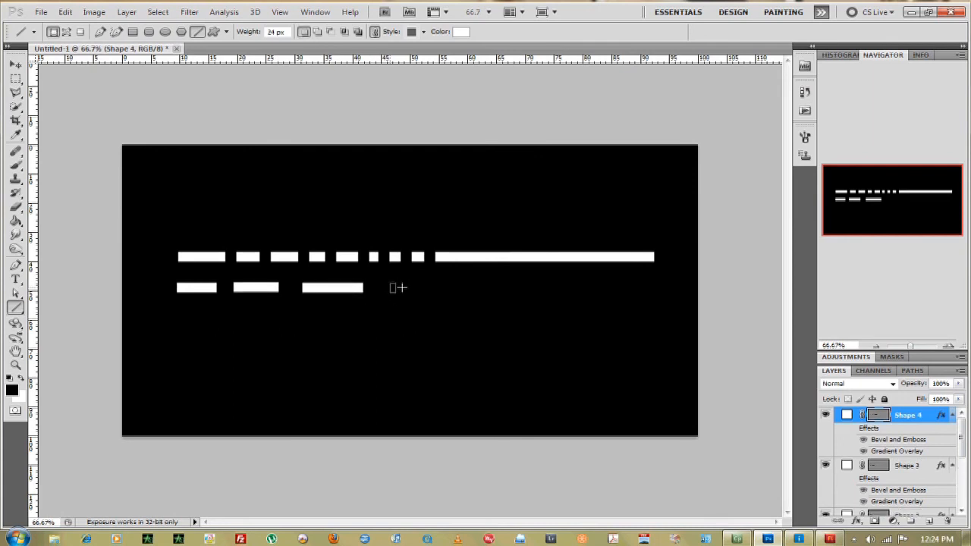
pyautogui.moveTo(387, 287); pyautogui.dragTo(437, 292)
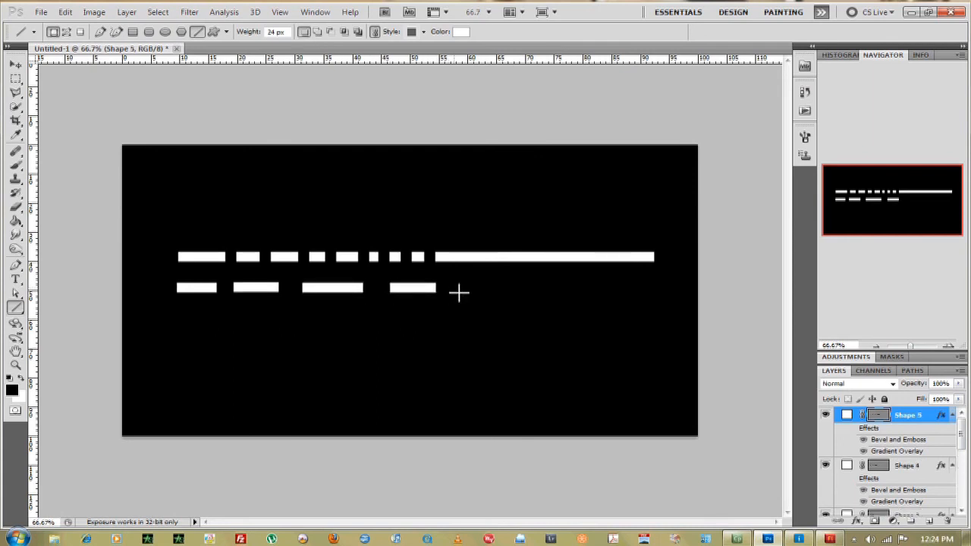
pyautogui.moveTo(451, 288); pyautogui.dragTo(559, 288)
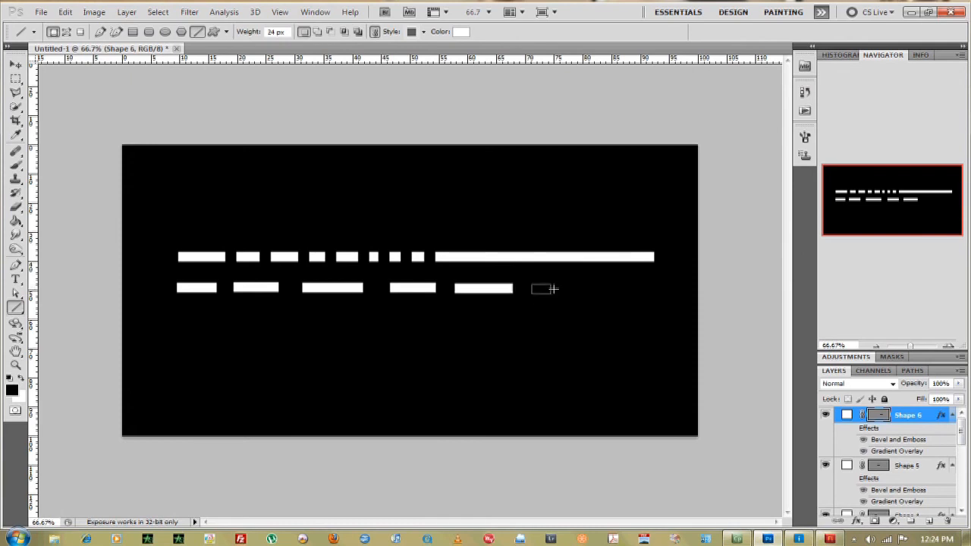